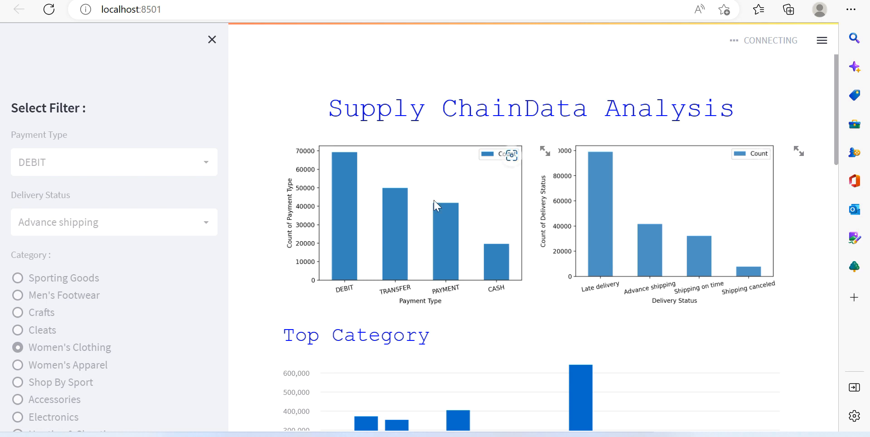
Scroll down through the running Streamlit dashboard page.
scroll(down, 3)
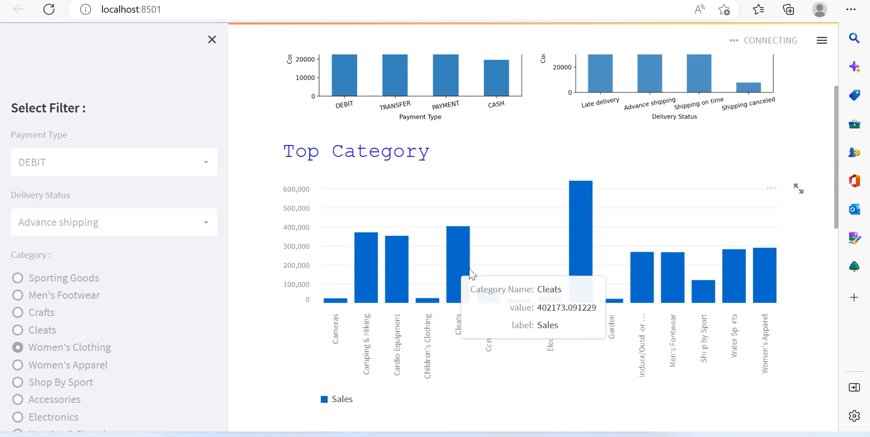
mouse_move(371, 262)
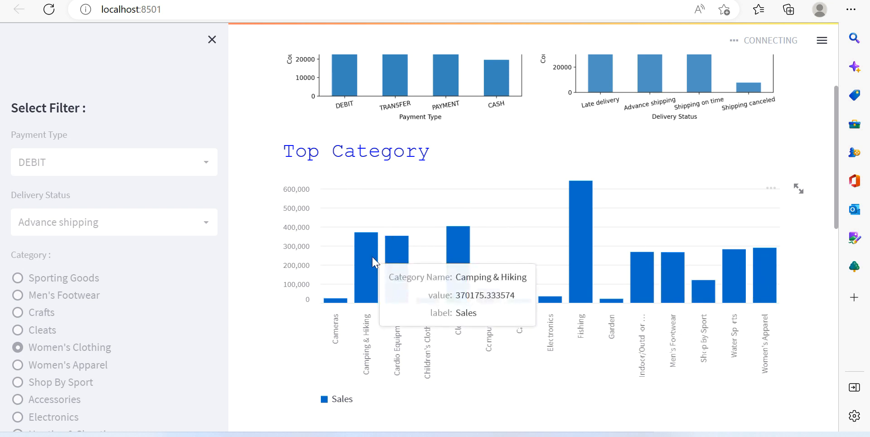
mouse_move(581, 235)
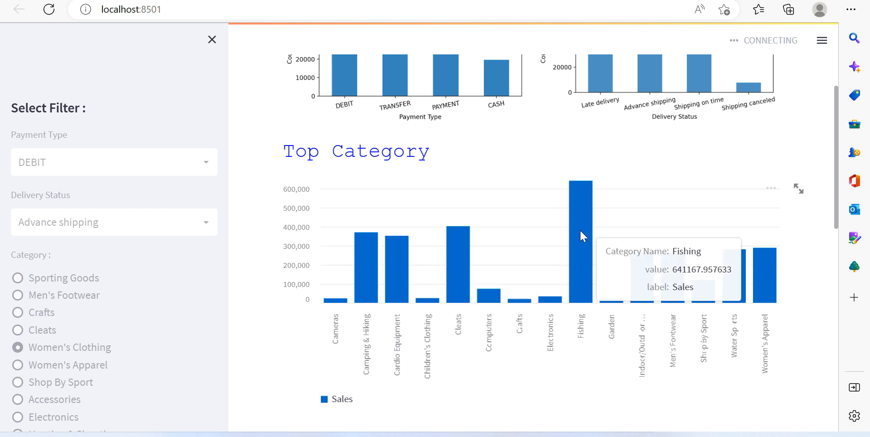
mouse_move(499, 238)
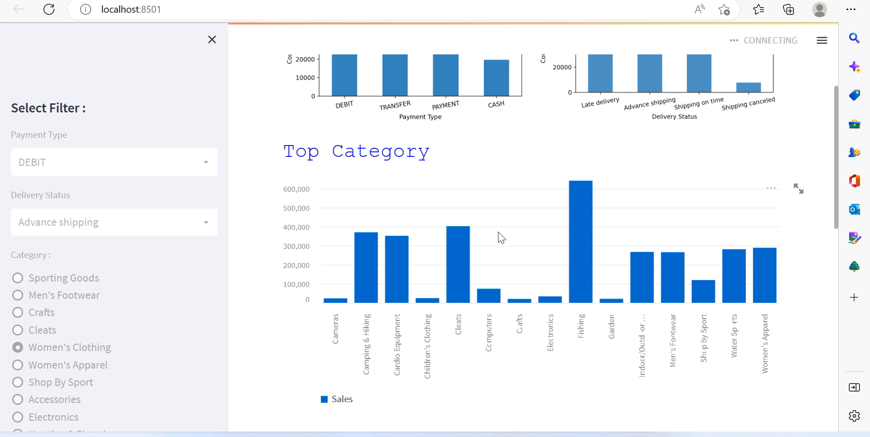
scroll(down, 3)
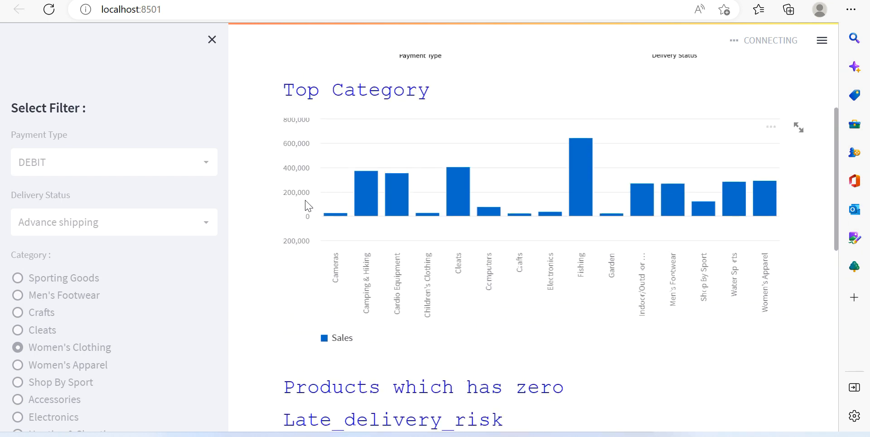
scroll(down, 3)
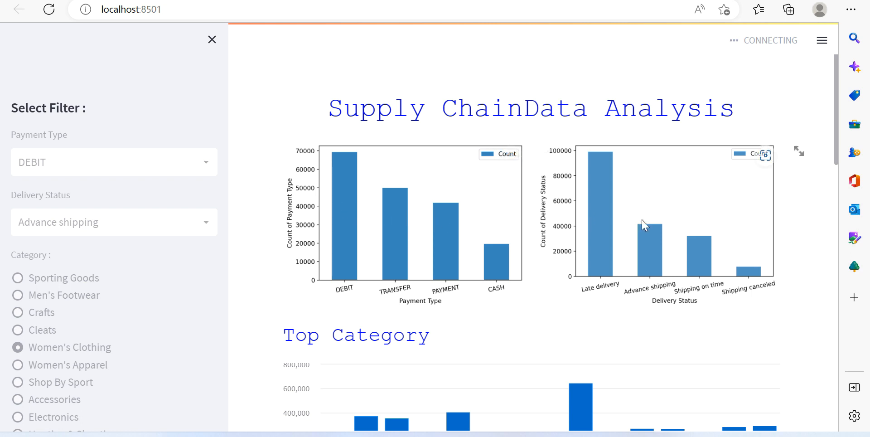
mouse_move(428, 219)
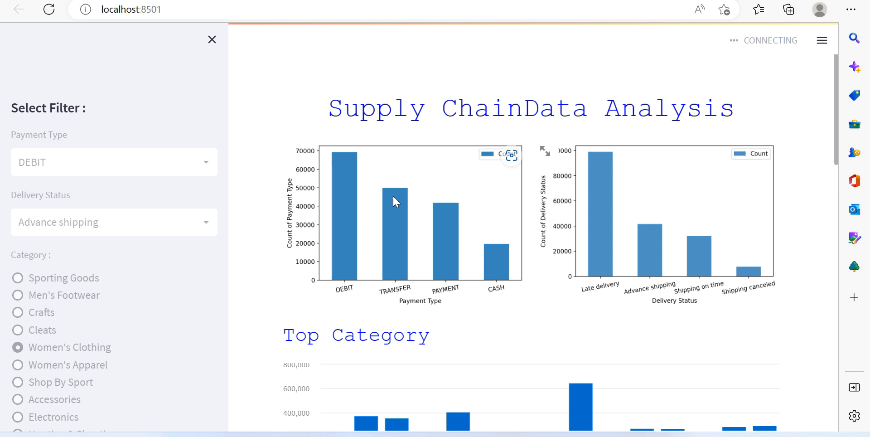
mouse_move(393, 249)
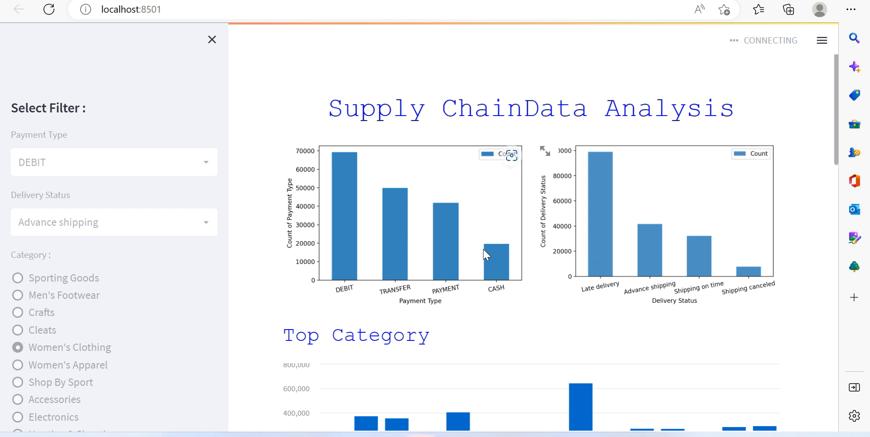
mouse_move(593, 207)
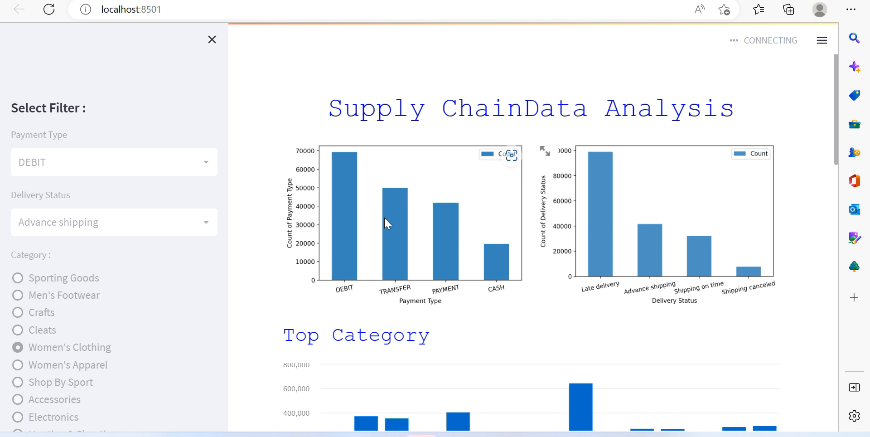
mouse_move(414, 240)
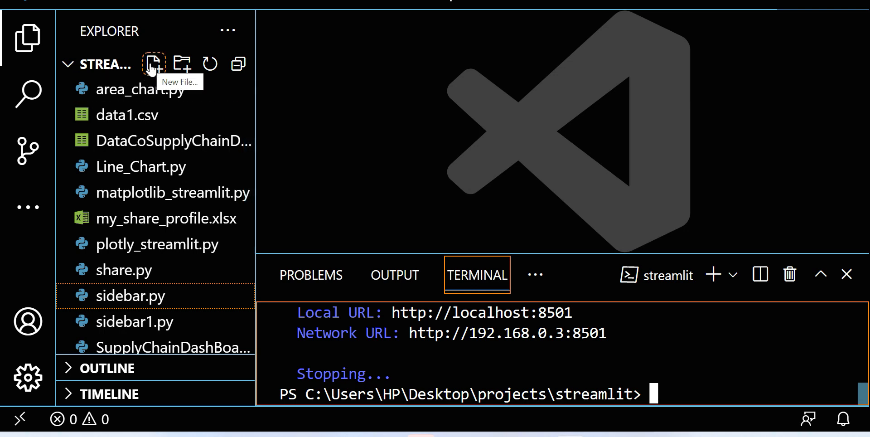
Create a new file named columns.py in the streamlit project.
click(153, 64)
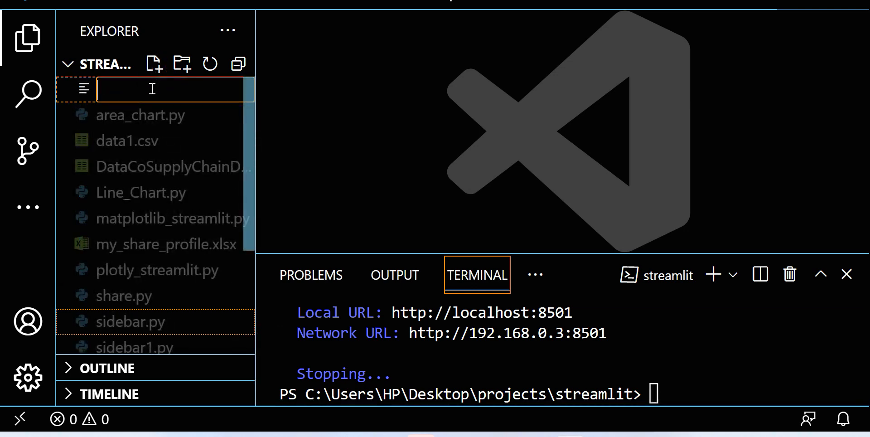
text(column)
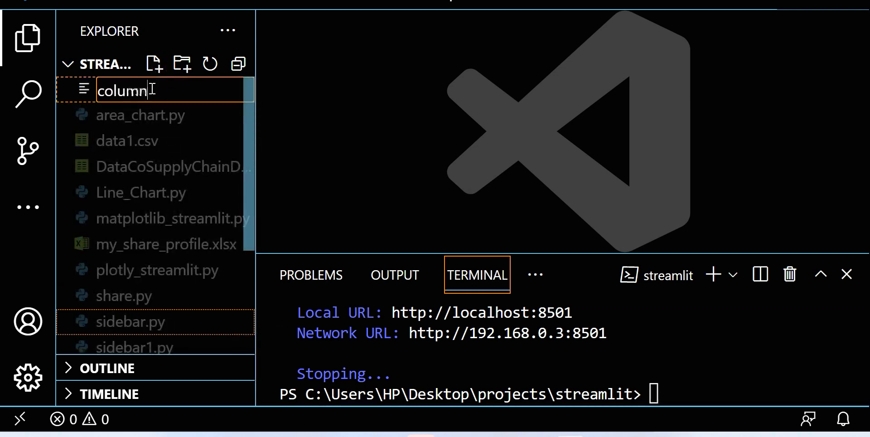
key(Enter)
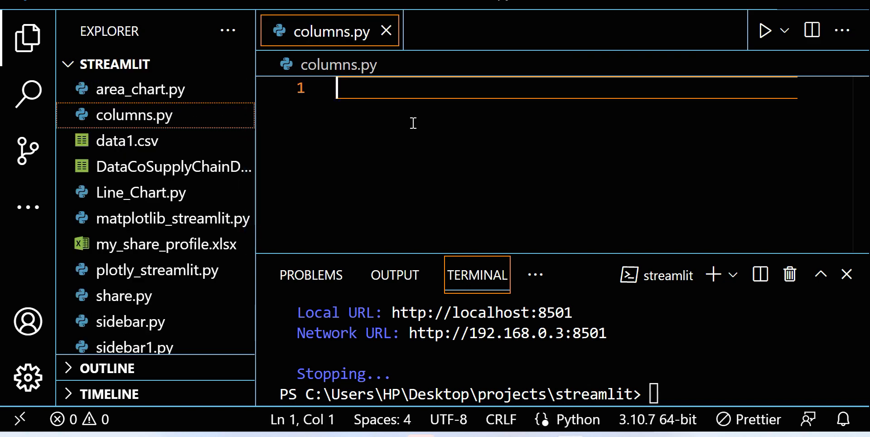
Import streamlit as st and create col1, col2 with st.columns.
text(import)
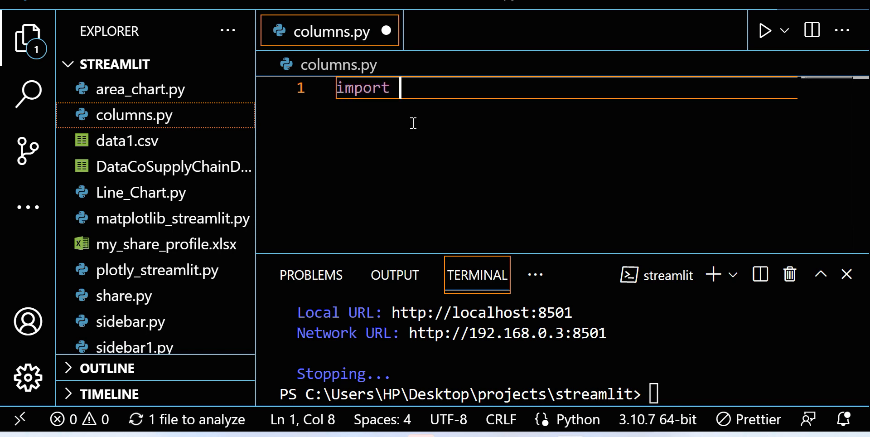
text(stream)
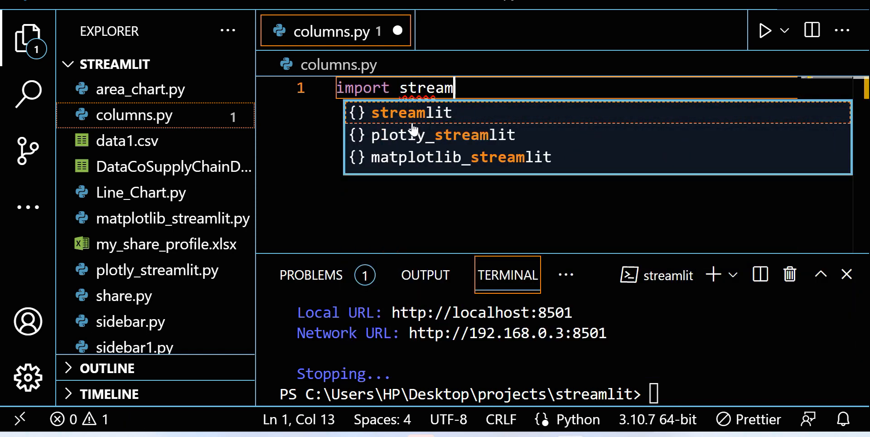
text(streamlit as)
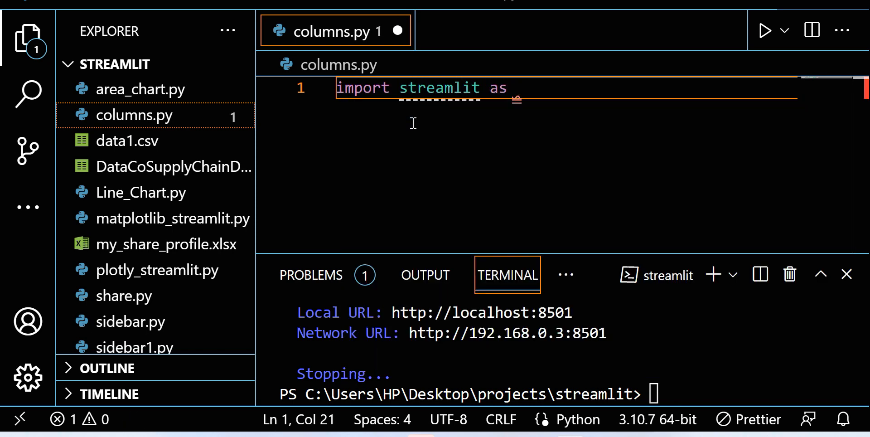
text(st)
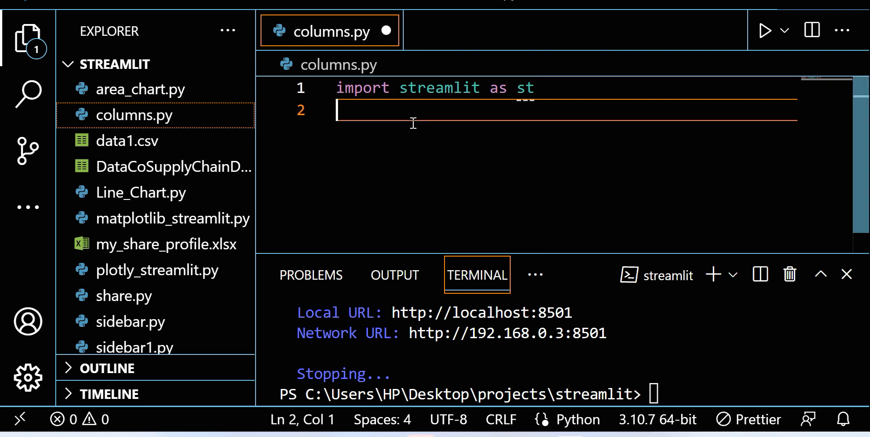
text(col1)
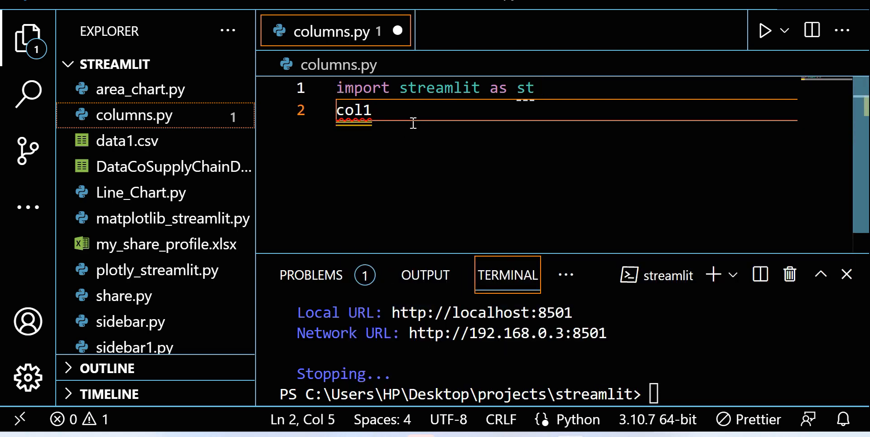
text(,c)
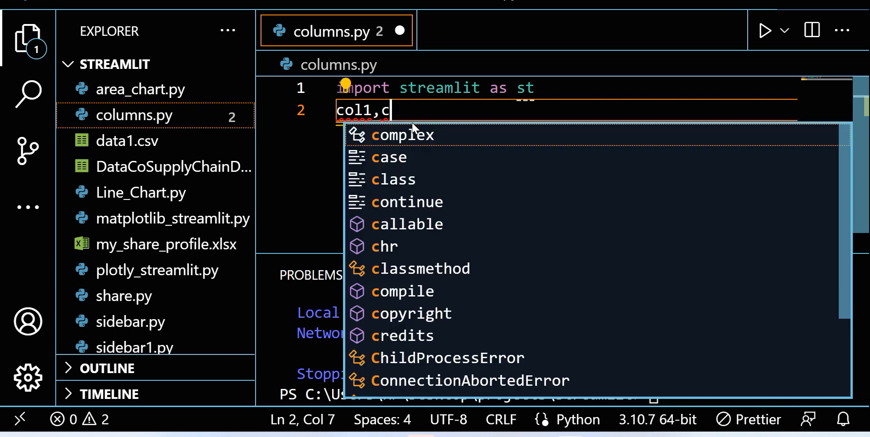
text(ol2=)
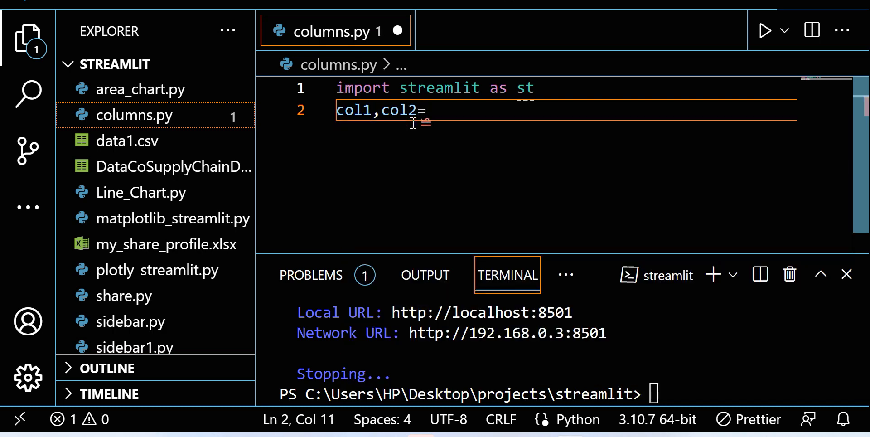
text(st)
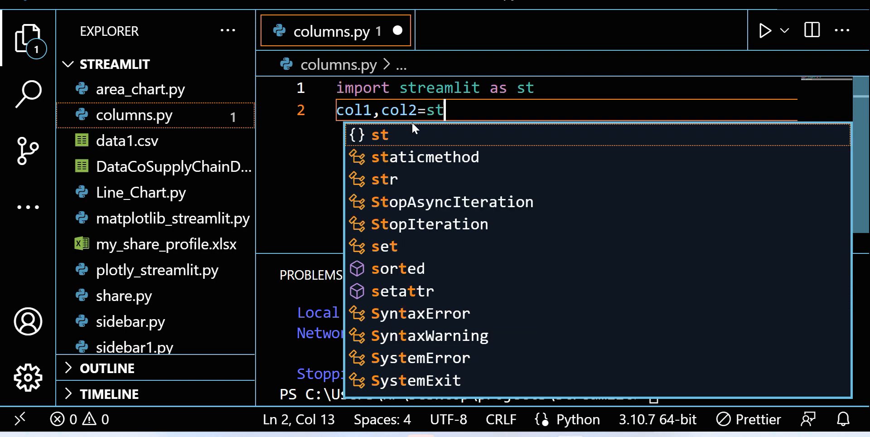
text(.c)
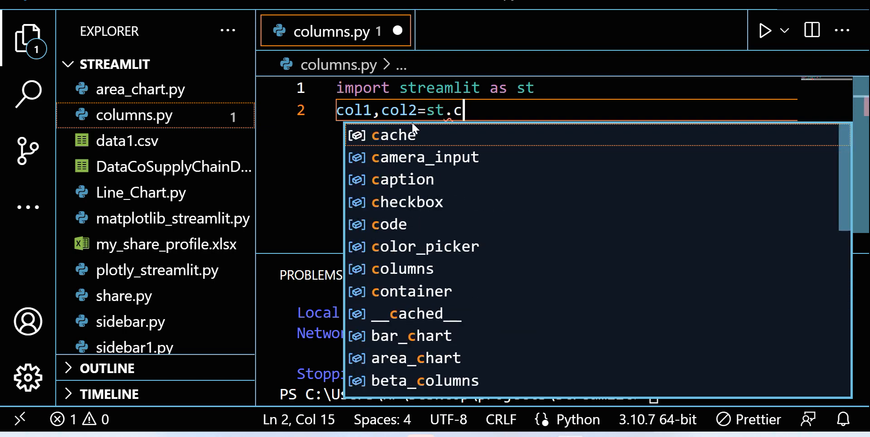
text(olumn)
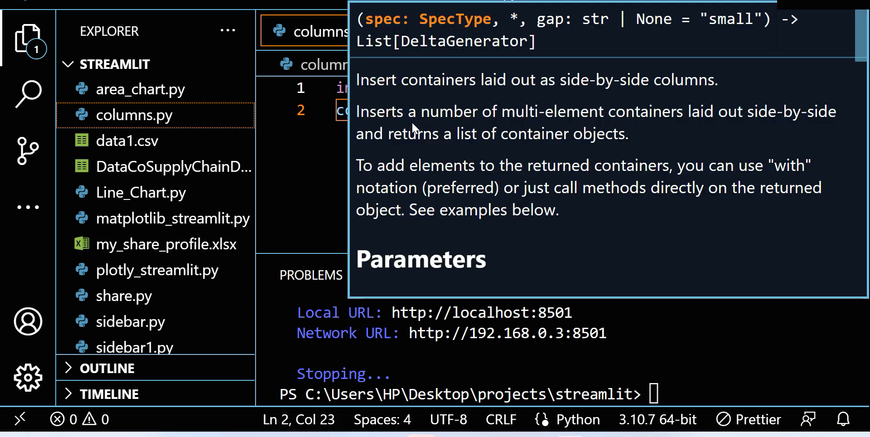
mouse_move(326, 156)
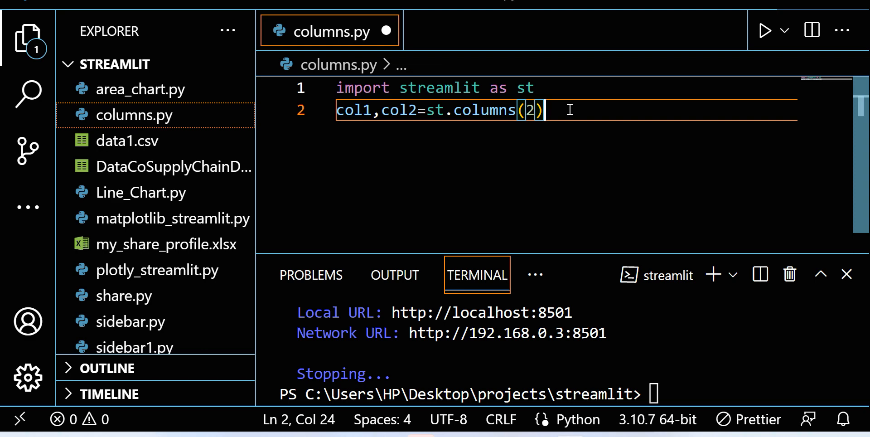
Write "India" under col1 and "Ballia" under col2.
key(enter)
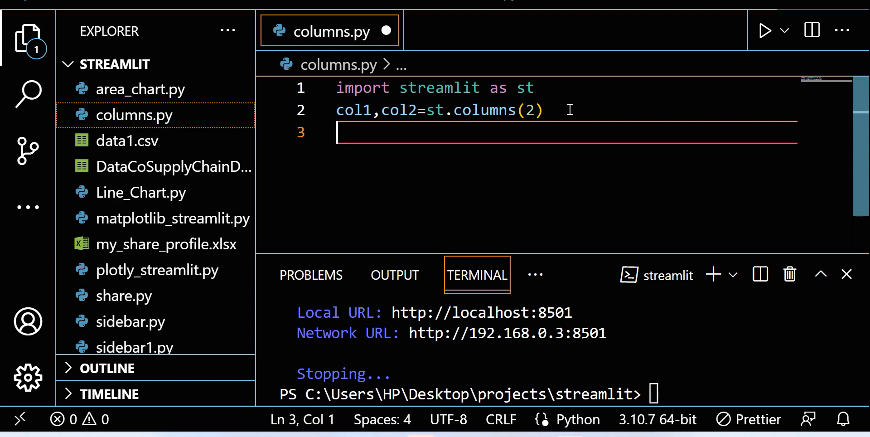
text(with col1:)
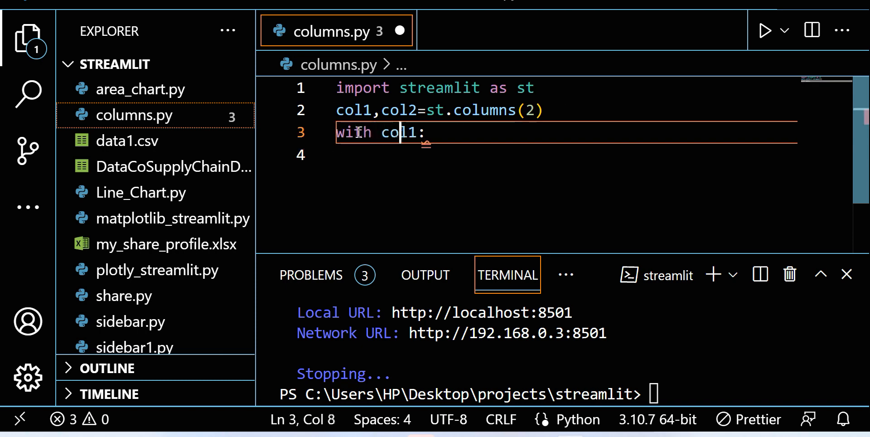
text(s)
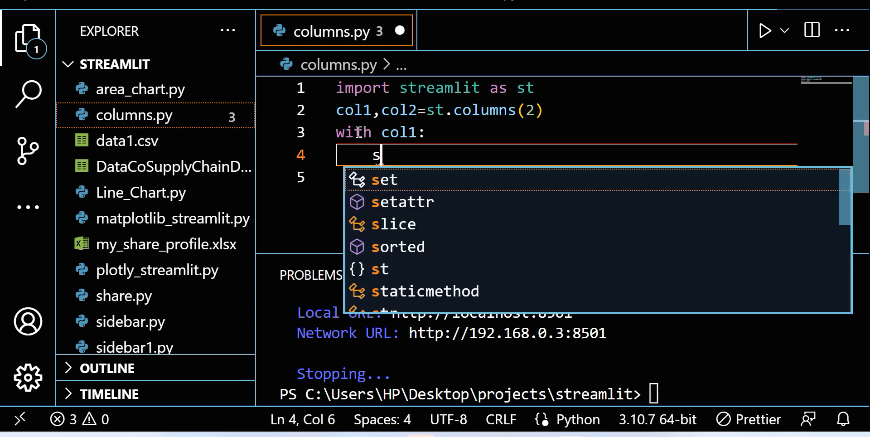
text(t.write("India)
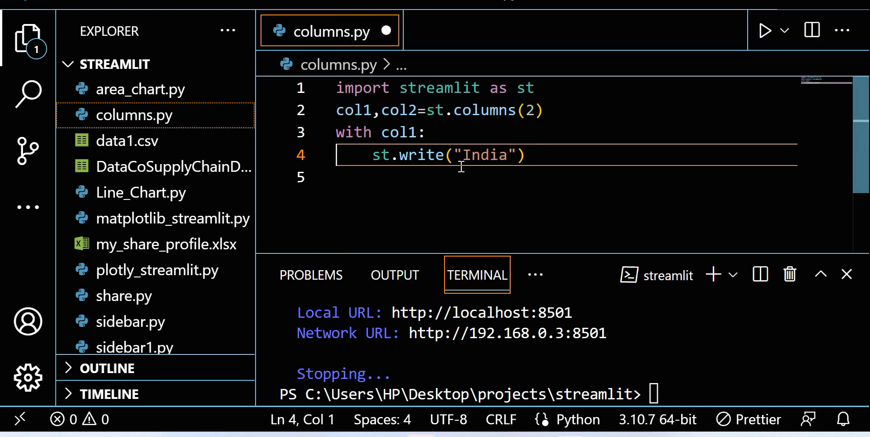
key(enter)
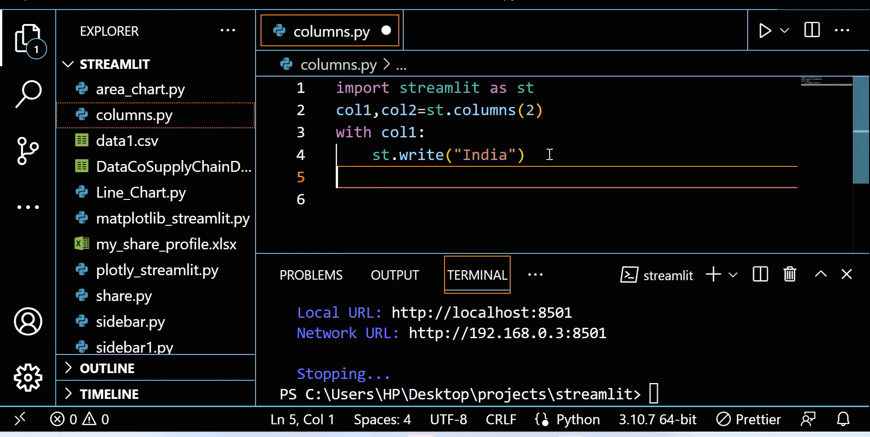
text(with)
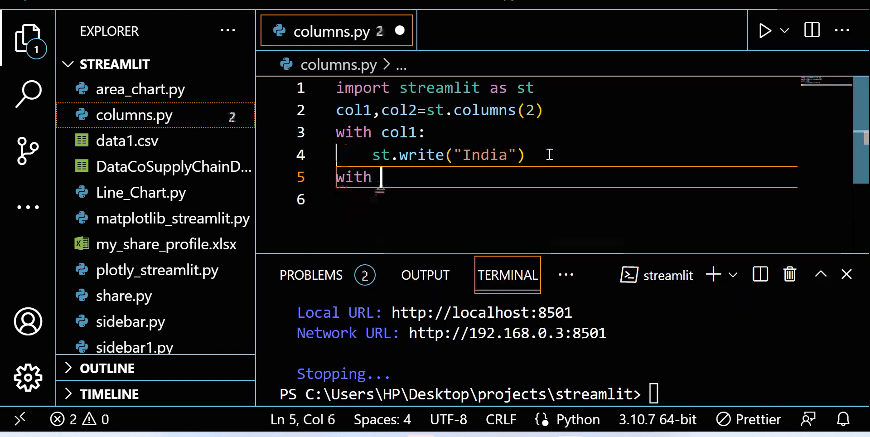
text(col2)
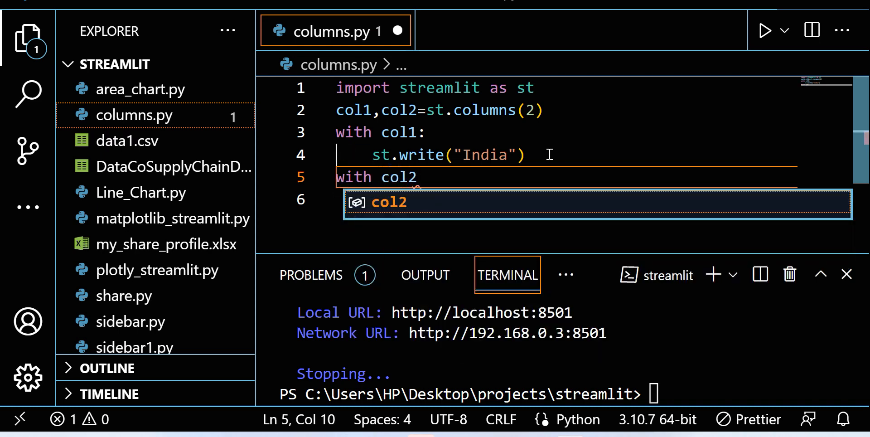
text(st)
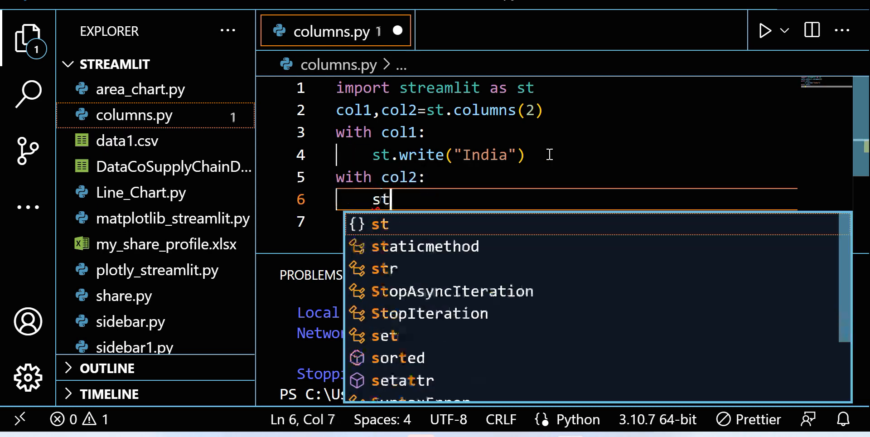
text(.wr)
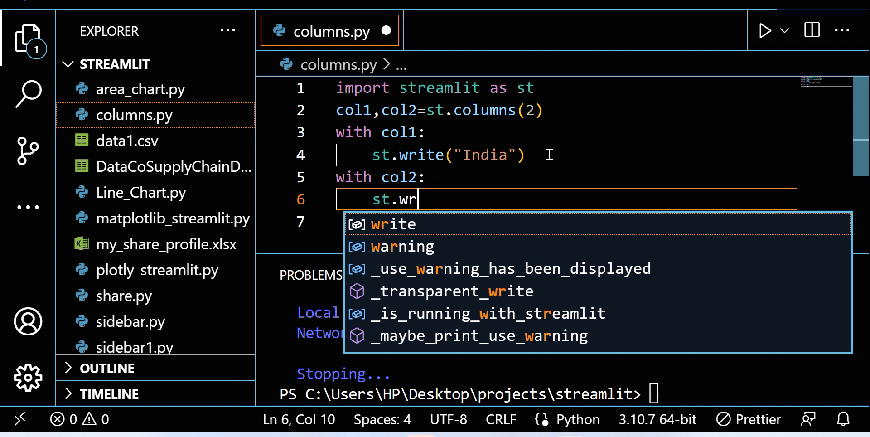
text(ite("Ballia)
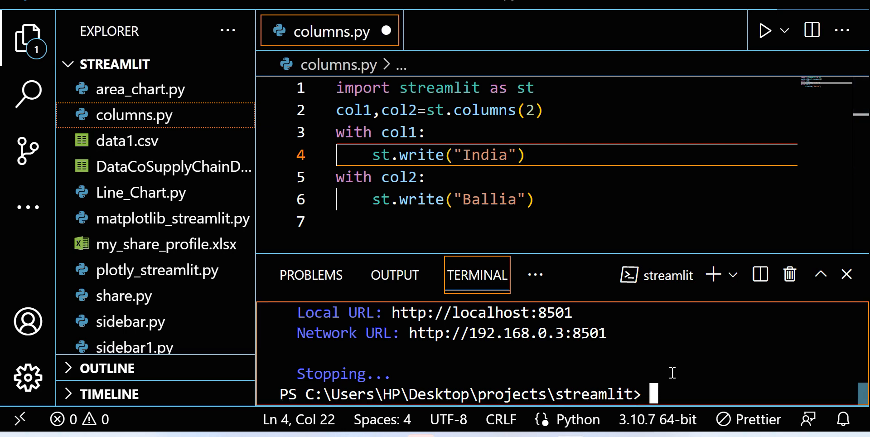
Run 'streamlit run columns.py' in the integrated terminal.
text(streamlit r)
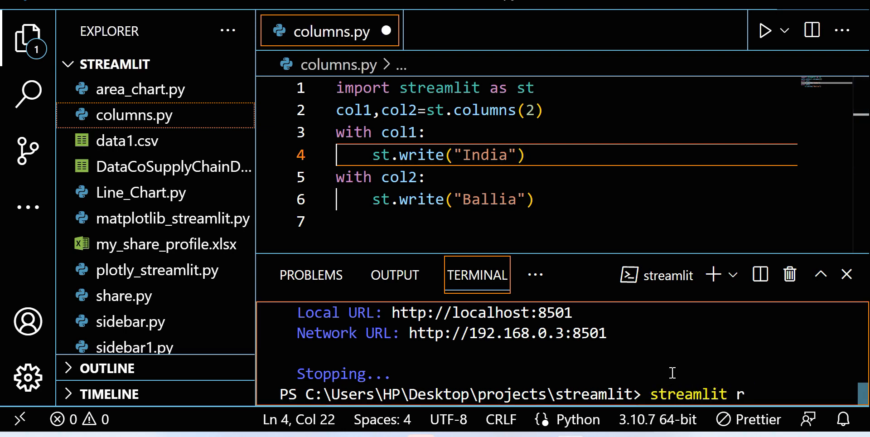
text(un)
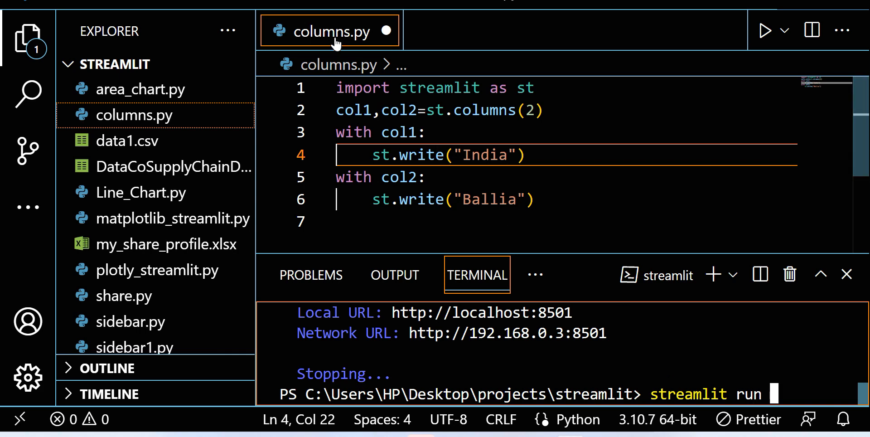
text(col)
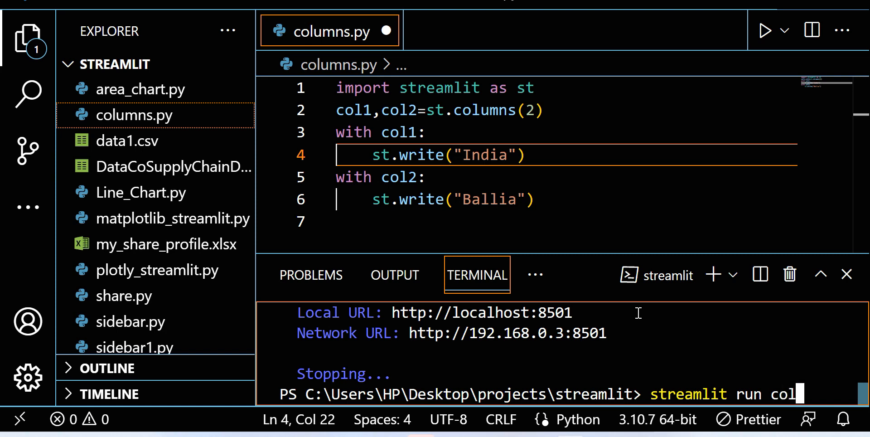
text(umns)
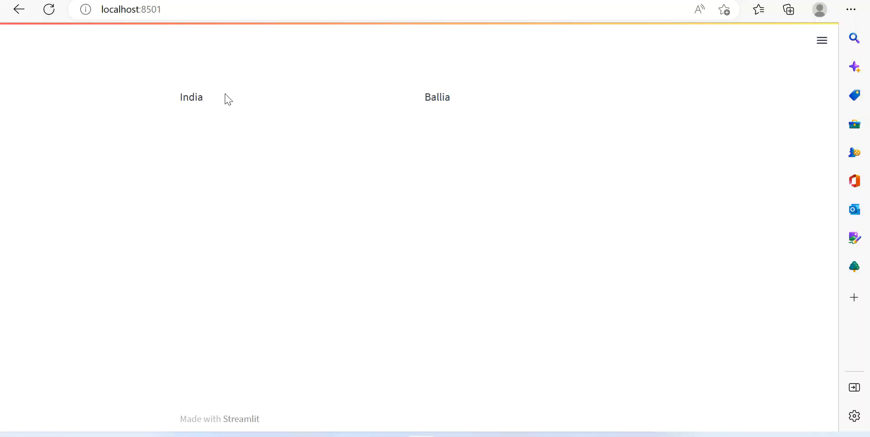
mouse_move(169, 112)
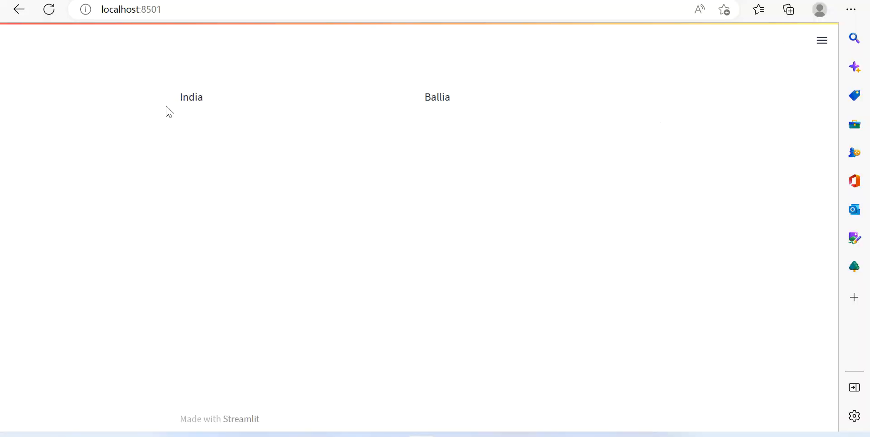
mouse_move(215, 137)
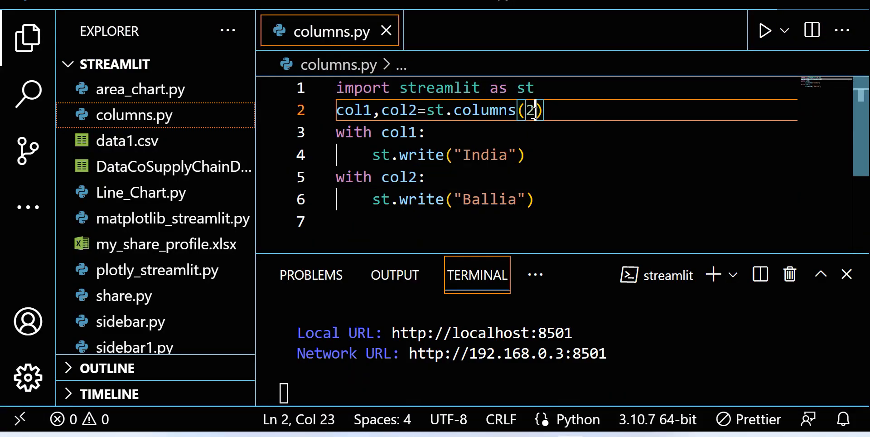
Use st.columns(3), add col3, and write 'Delhi' in the third column.
text(3)
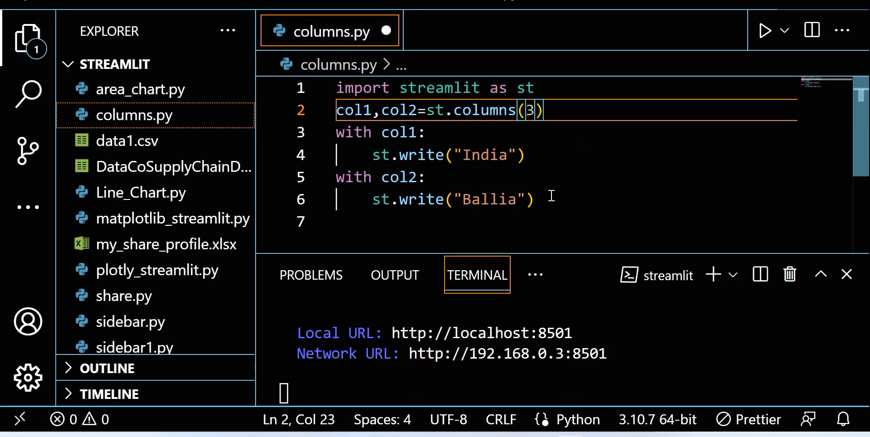
click(416, 110)
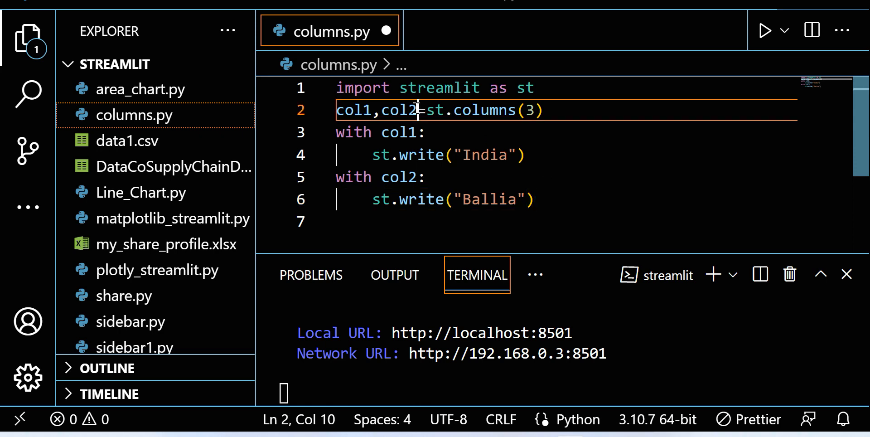
text(,col3)
click(566, 221)
text(with col3:)
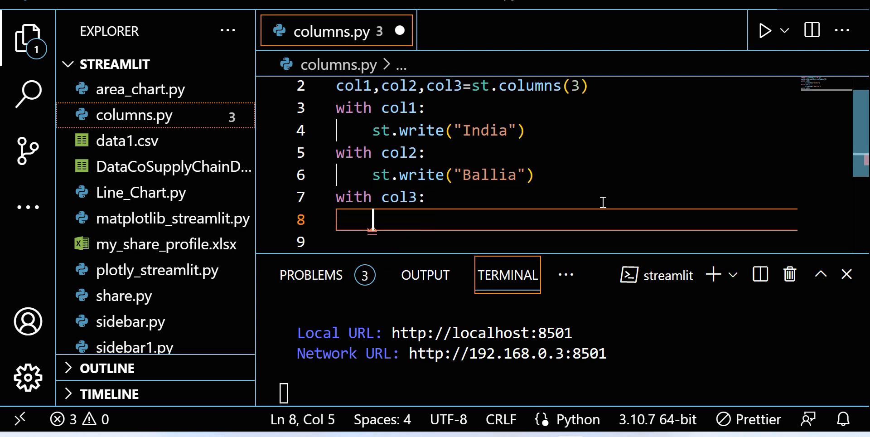
text(st.)
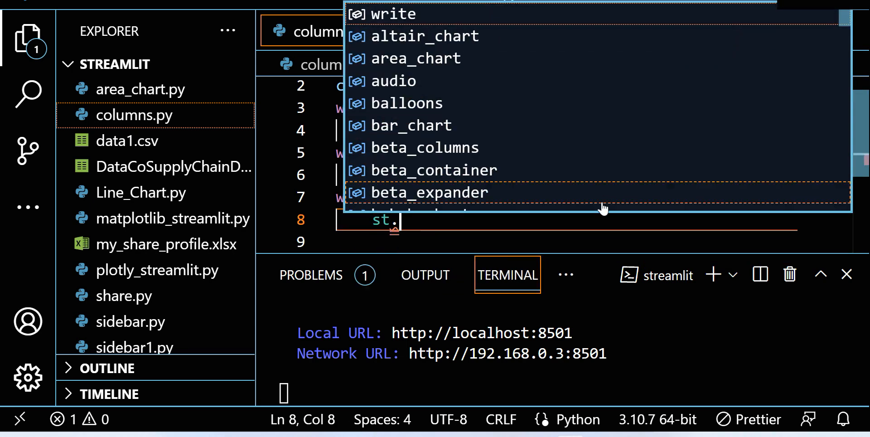
text(write('Delhi)
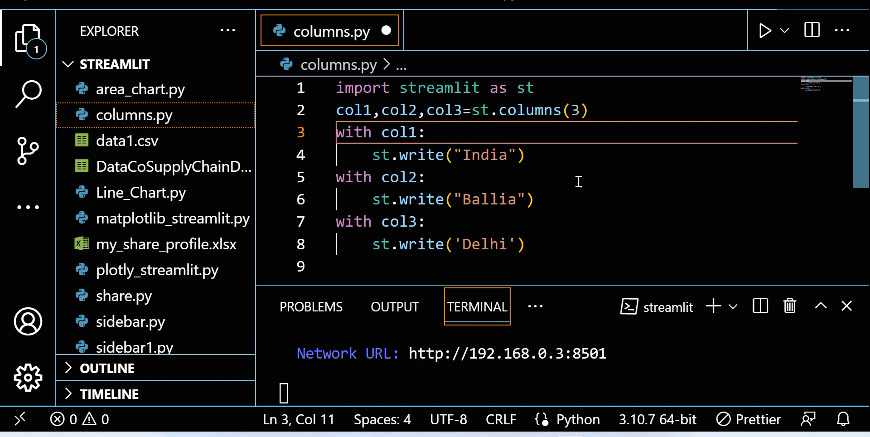
click(422, 177)
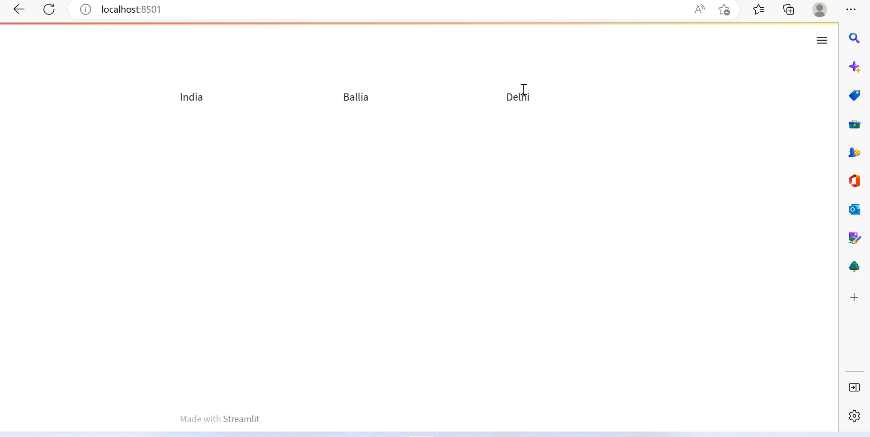
mouse_move(336, 111)
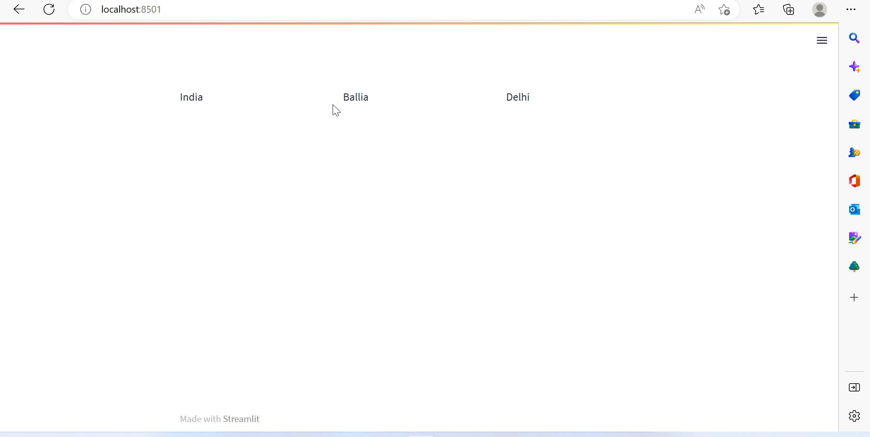
mouse_move(326, 87)
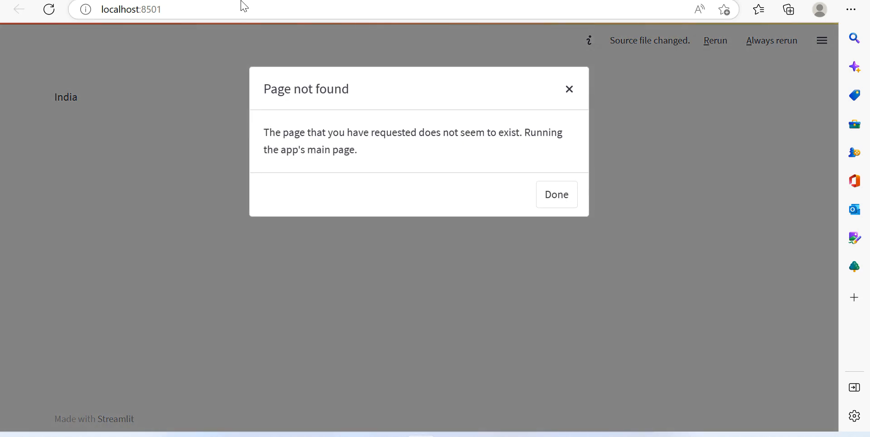
Dismiss the Page not found message and select 'columns' to view its documentation.
click(556, 195)
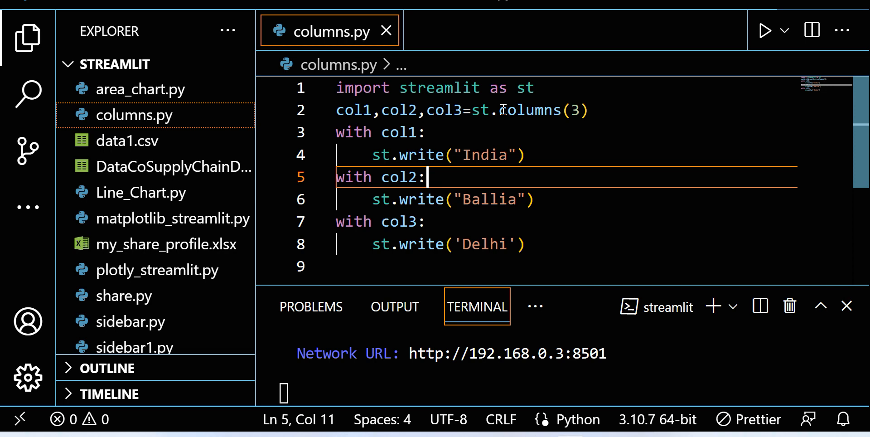
double_click(534, 110)
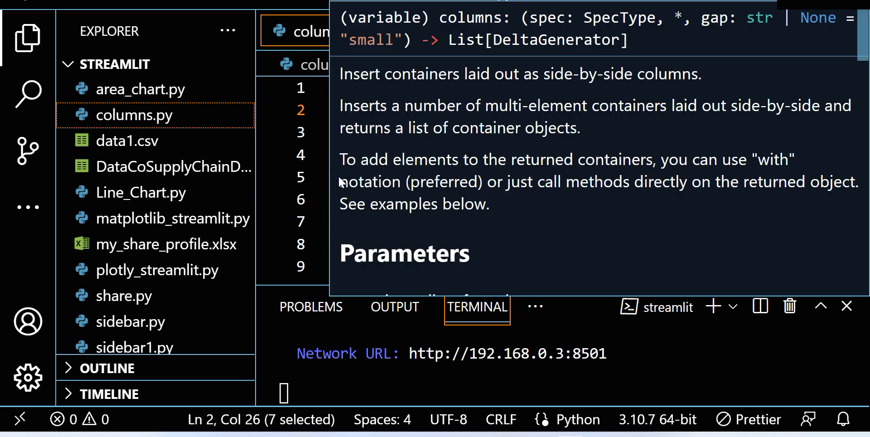